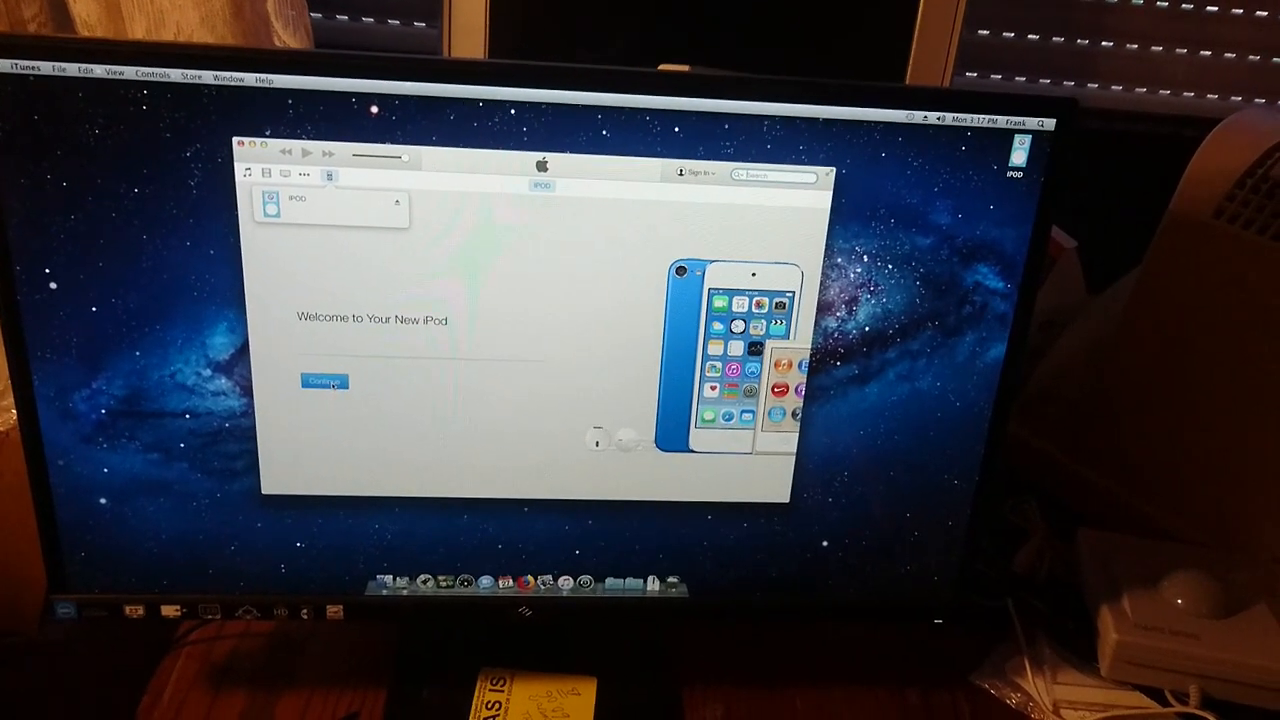
# Move past the new-iPod welcome, restore the iPod to factory settings and authorize it with the admin password.
pyautogui.click(324, 380)
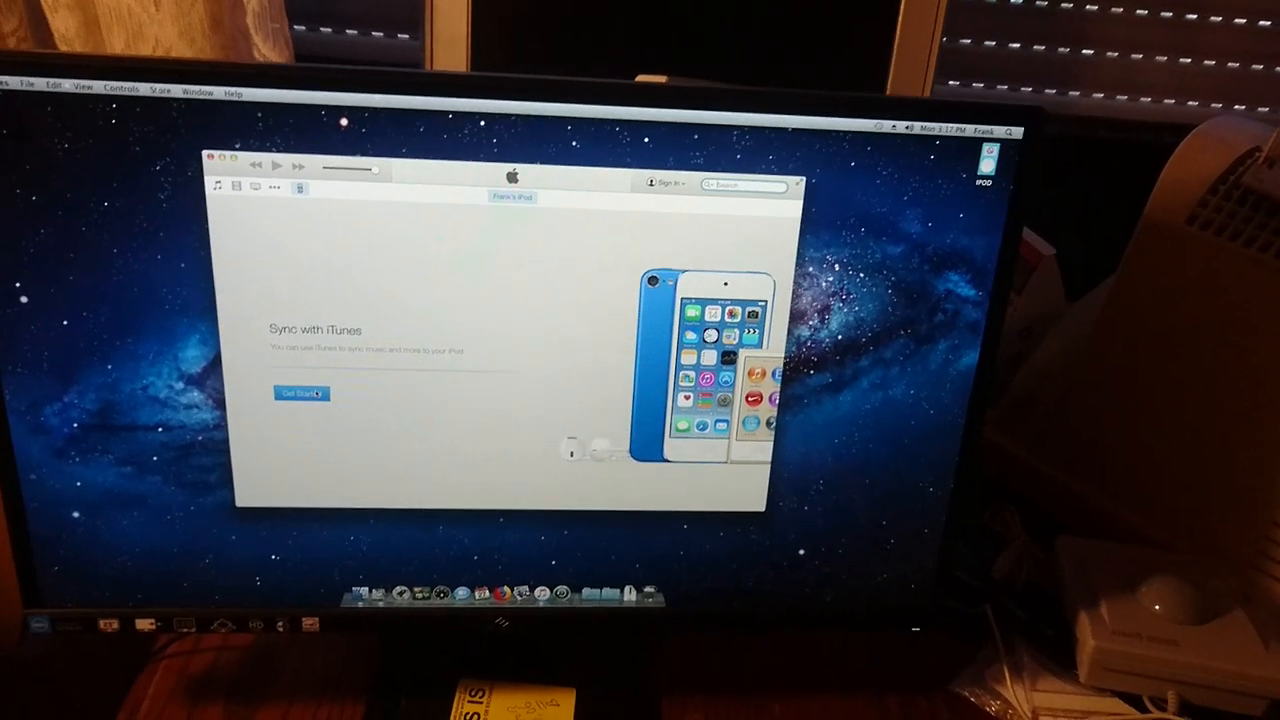
pyautogui.click(300, 392)
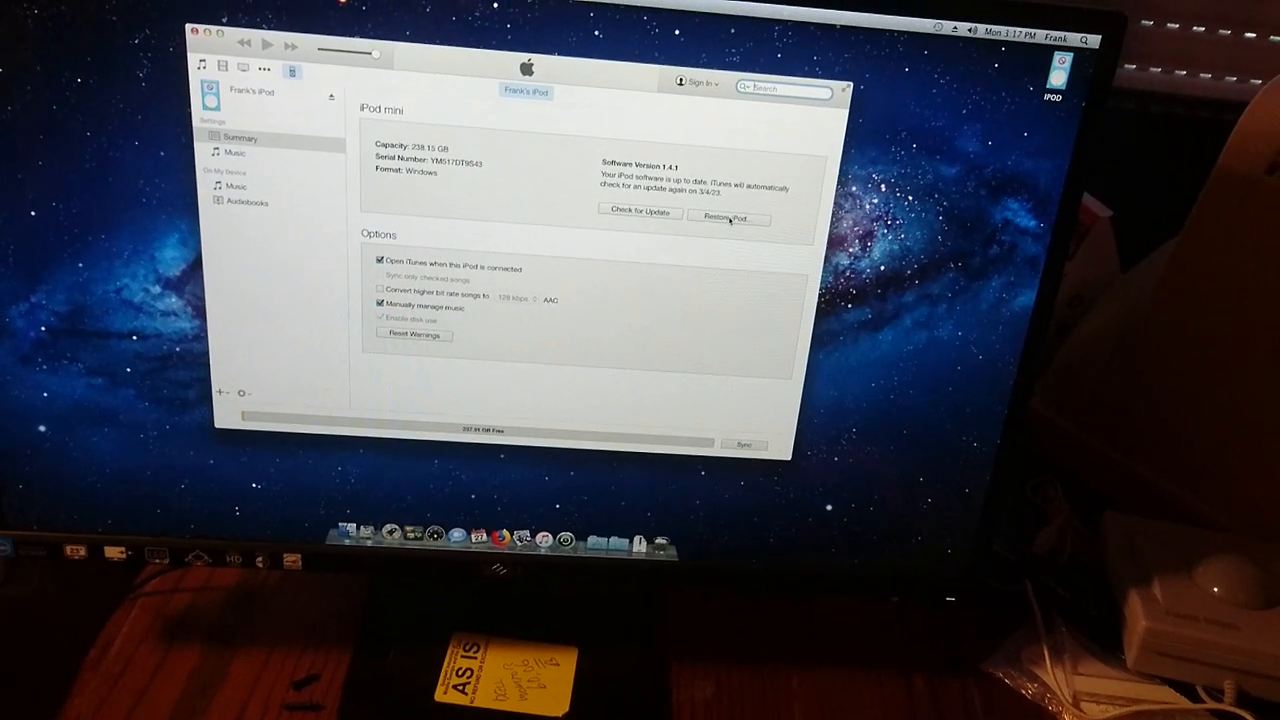
pyautogui.click(728, 216)
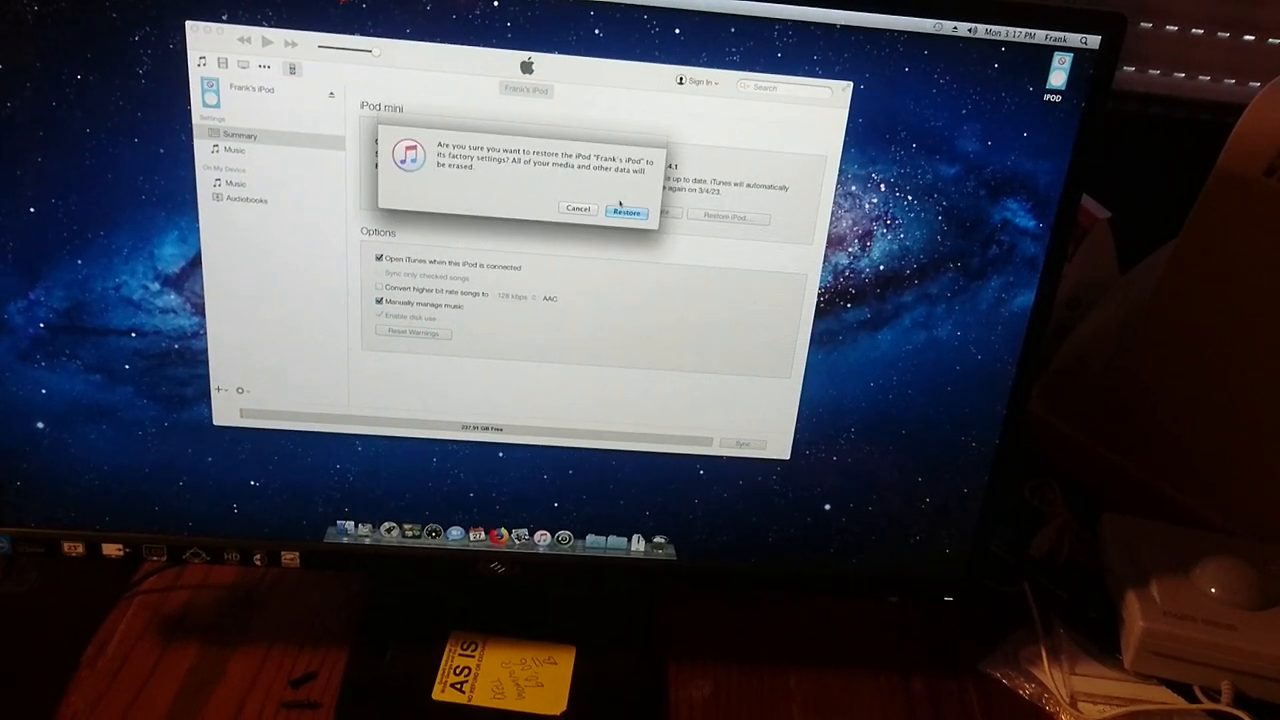
pyautogui.click(626, 210)
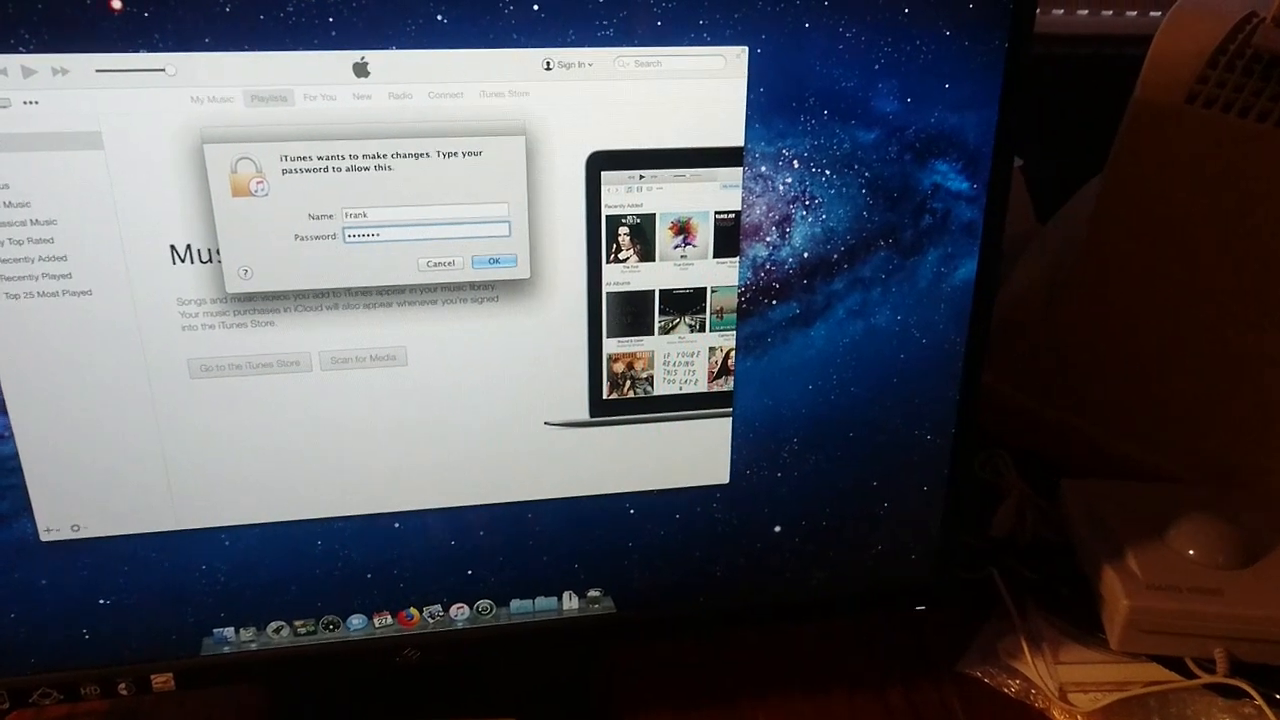
pyautogui.click(492, 260)
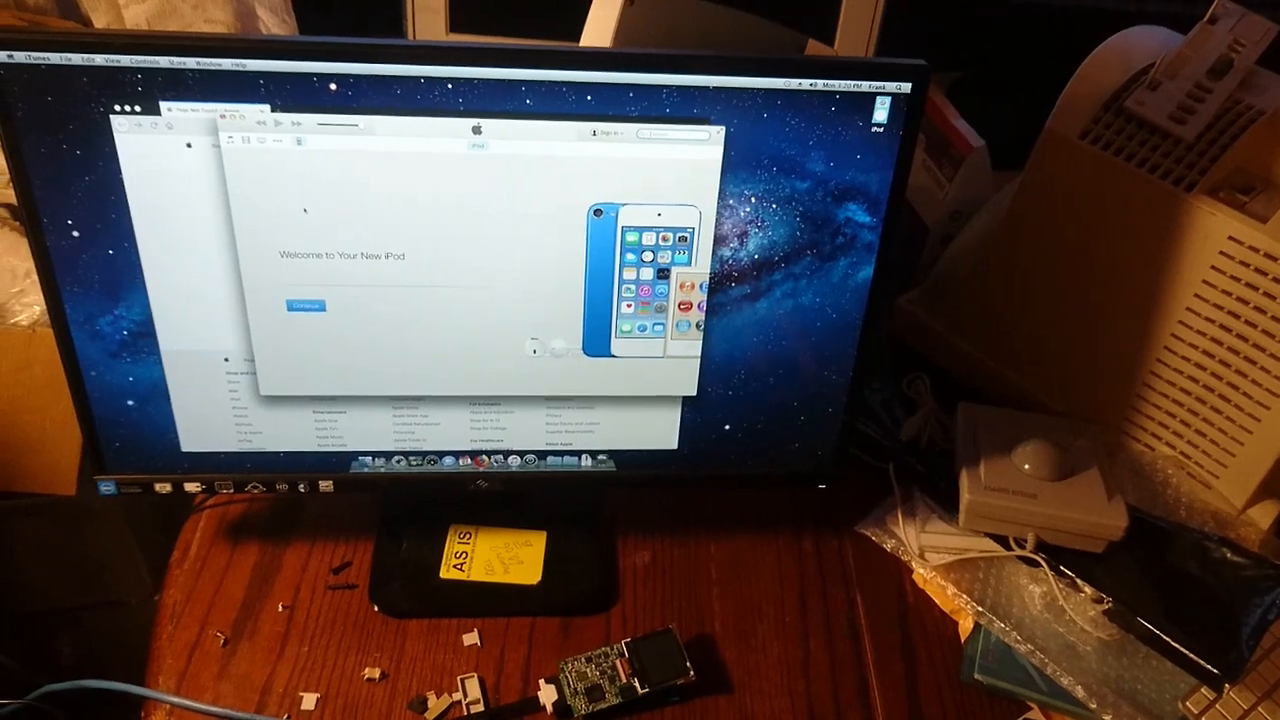
# Continue past the welcome screen to the restored iPod's summary reporting about 238 GB capacity.
pyautogui.click(304, 304)
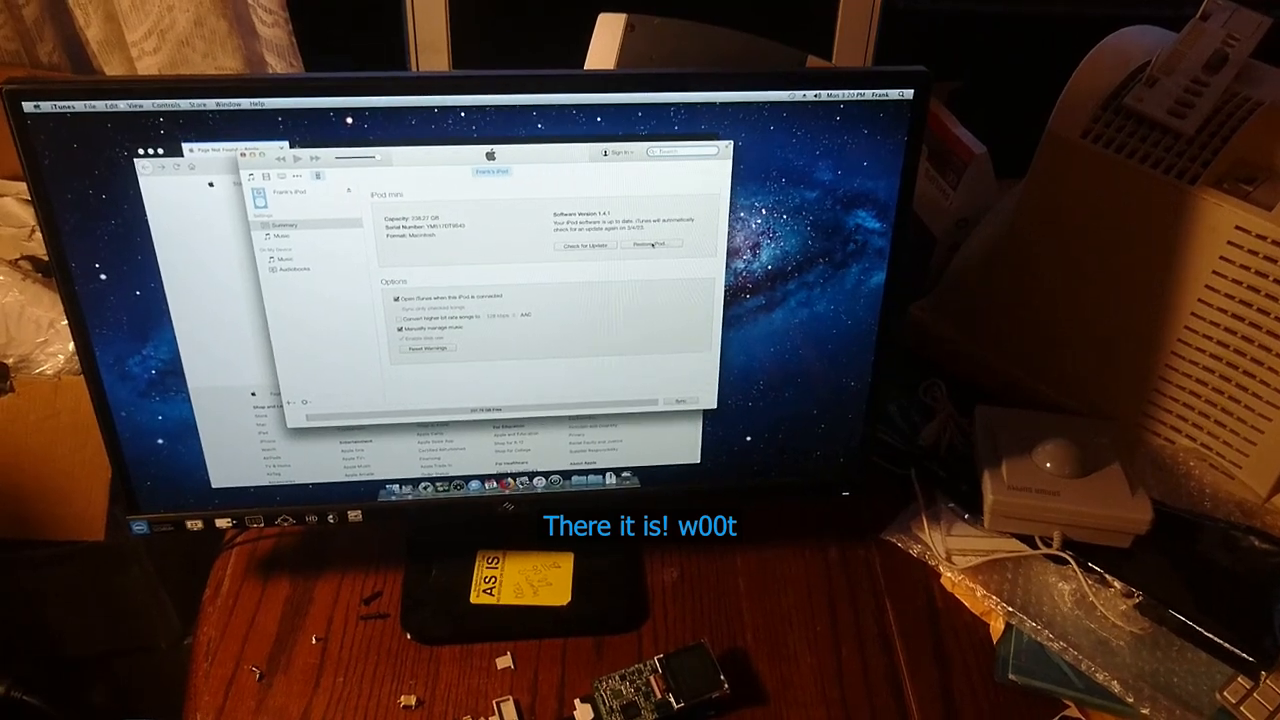
pyautogui.click(650, 244)
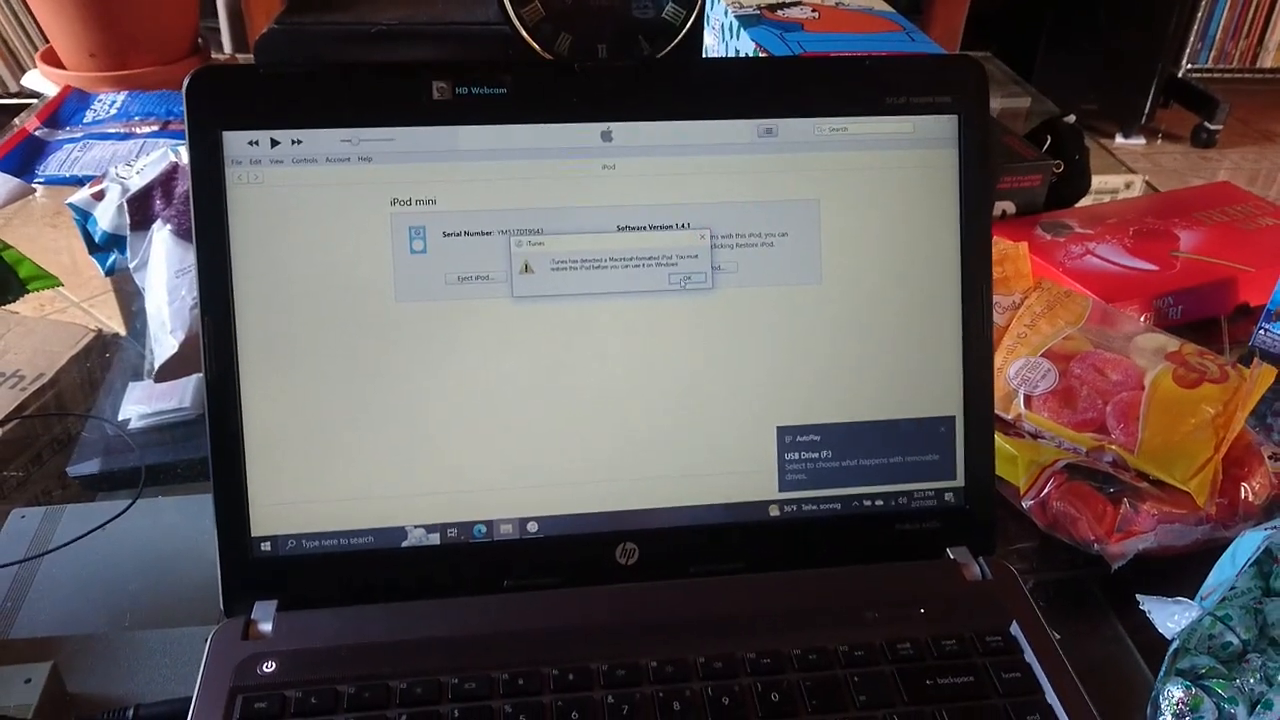
# Dismiss the Macintosh-formatted iPod alert and return to the iPod mini summary page.
pyautogui.click(684, 280)
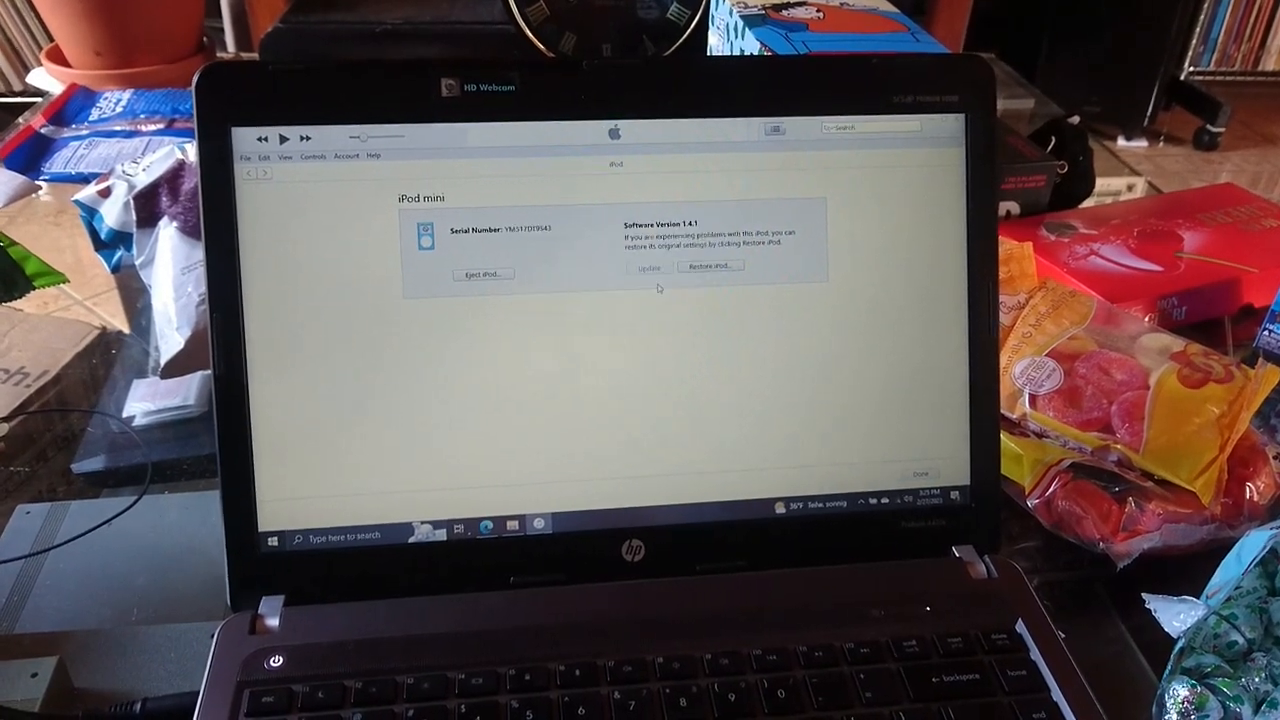
pyautogui.click(708, 268)
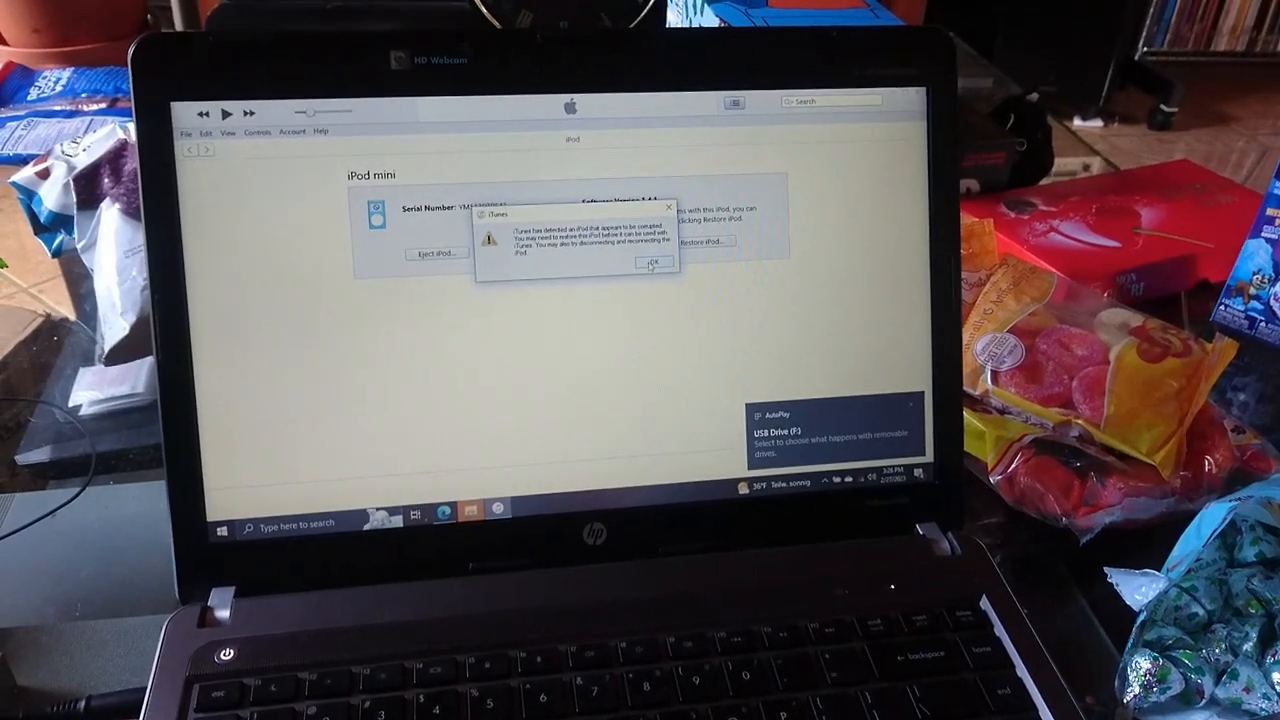
# Dismiss the alert saying the iPod appears corrupted and needs restoring.
pyautogui.click(652, 264)
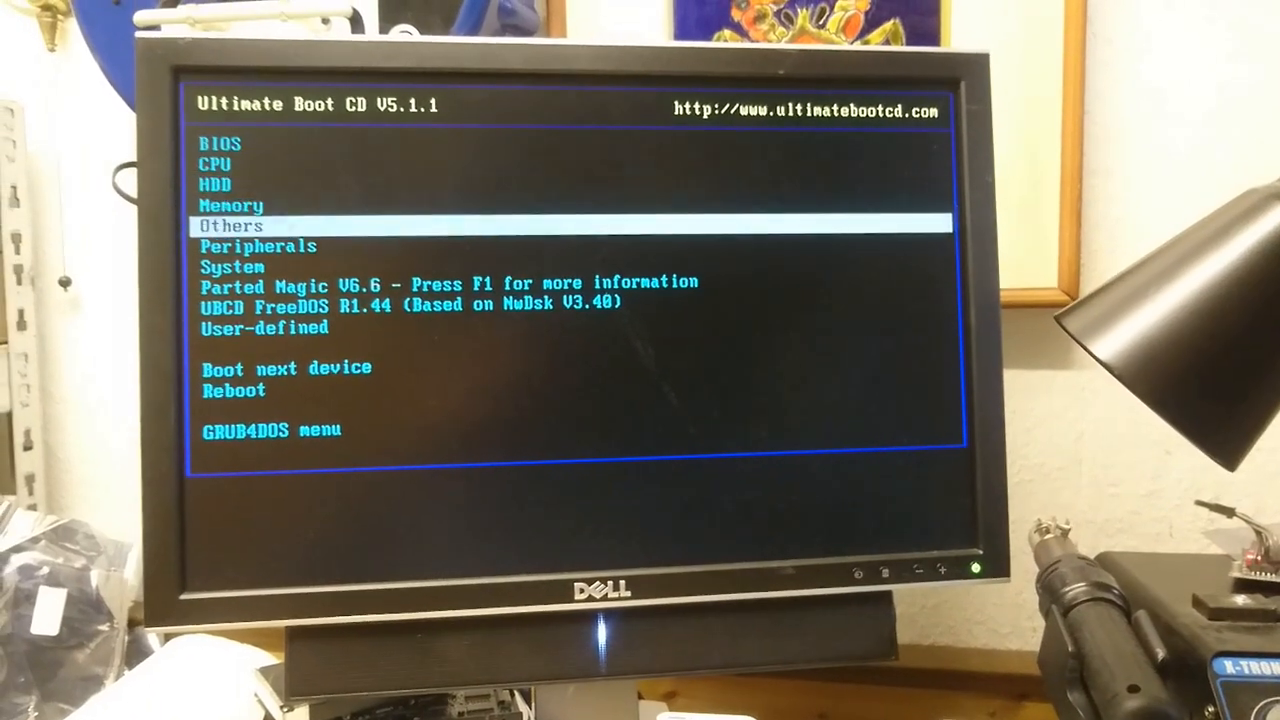
# Choose the Parted Magic entry in the Ultimate Boot CD menu and start it with default settings.
pyautogui.press('down')
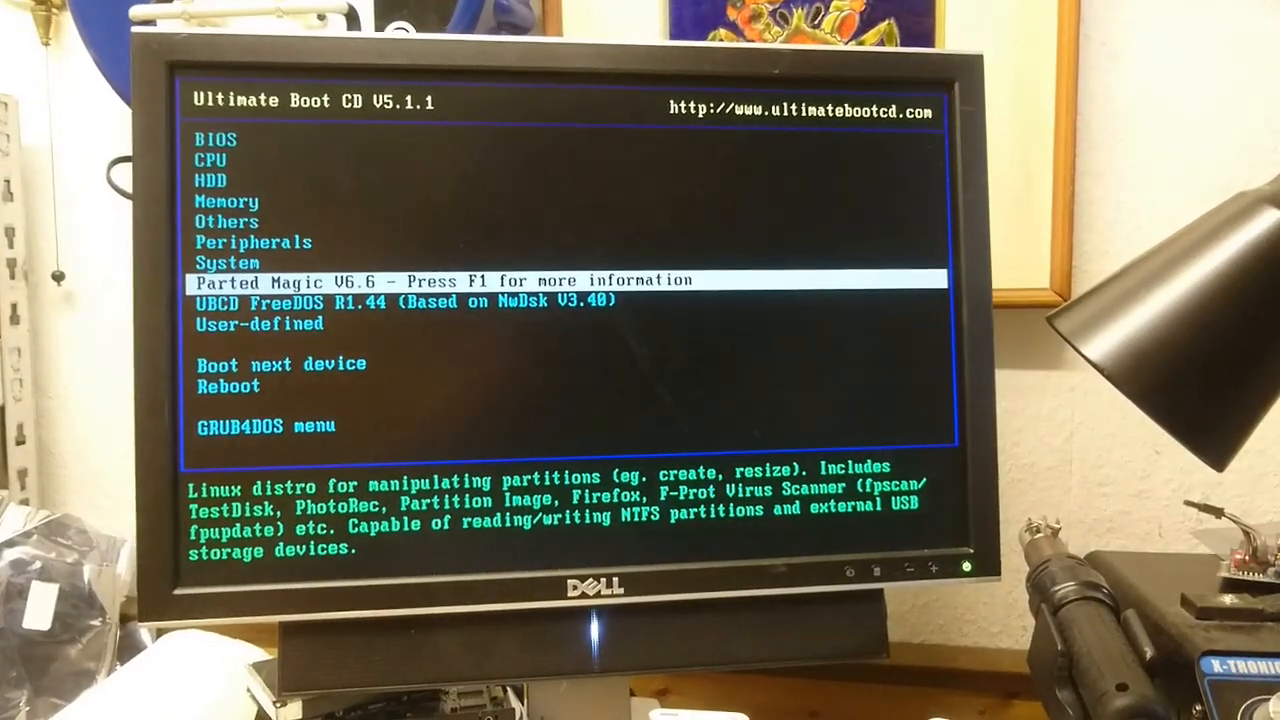
pyautogui.press('enter')
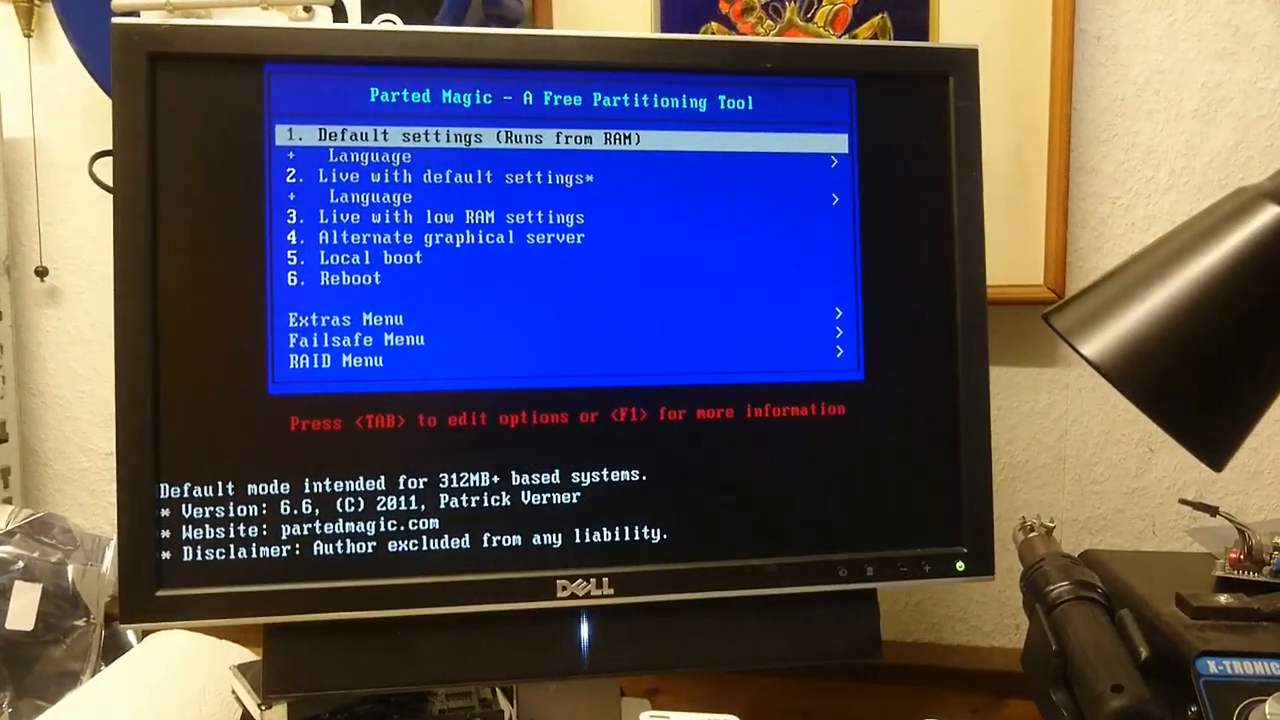
pyautogui.press('Return')
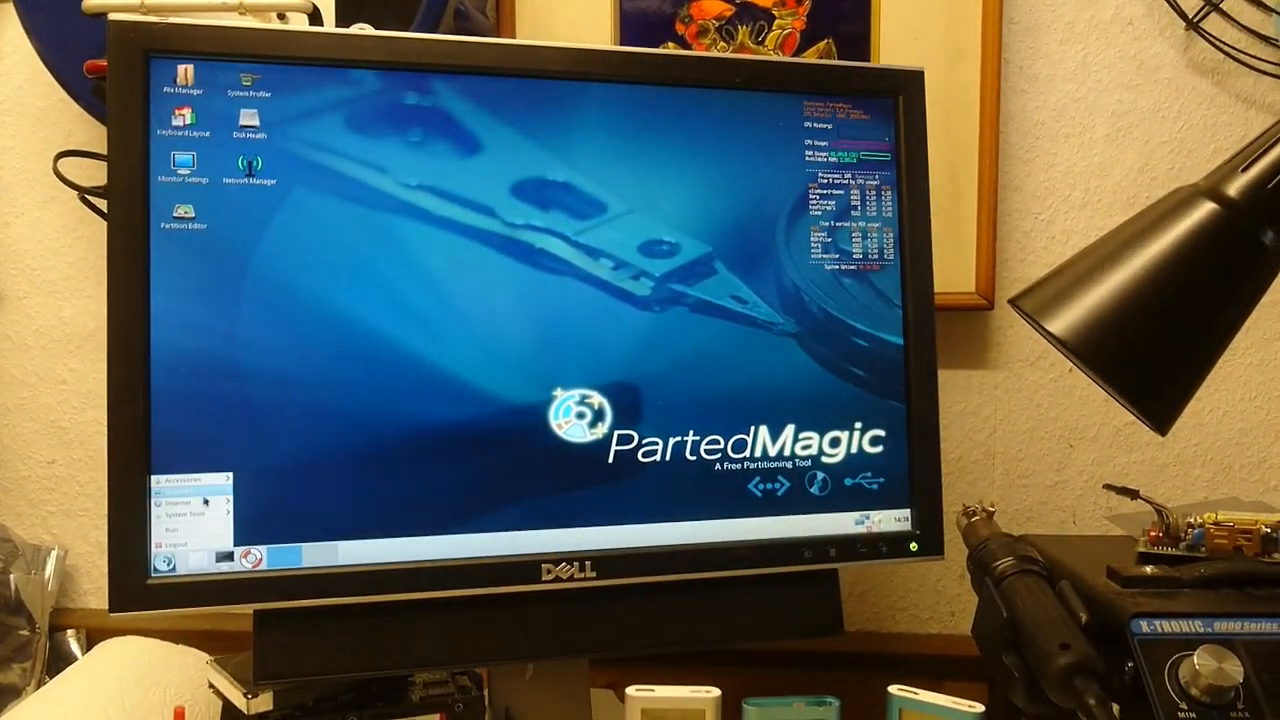
# Launch TestDisk from System Tools and confirm writing new MBR code to the 238 GiB card.
pyautogui.click(184, 516)
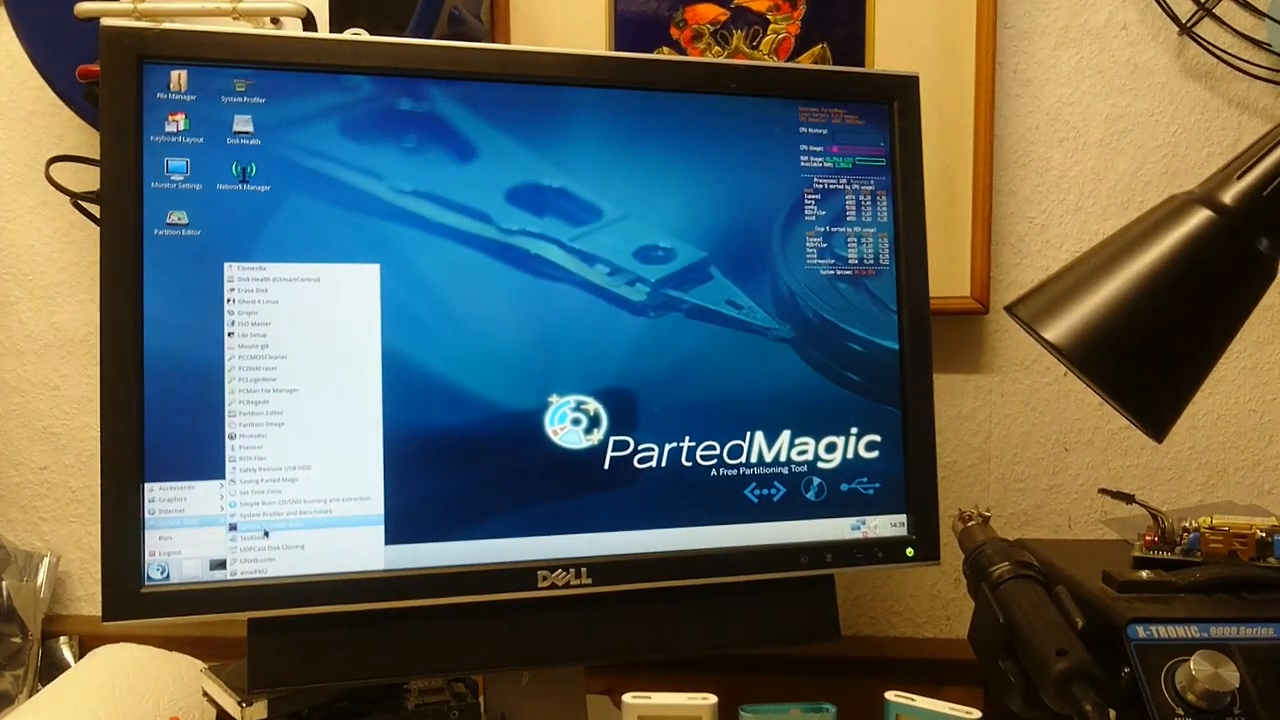
pyautogui.click(256, 540)
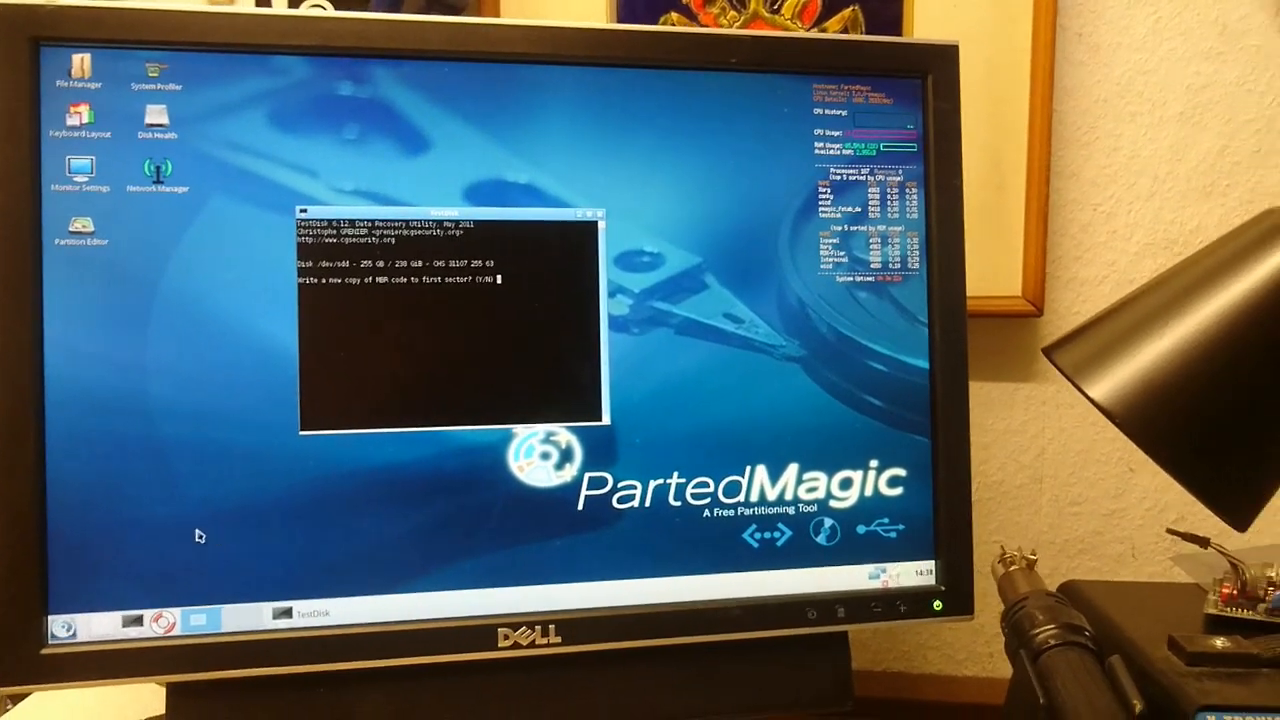
pyautogui.press('y')
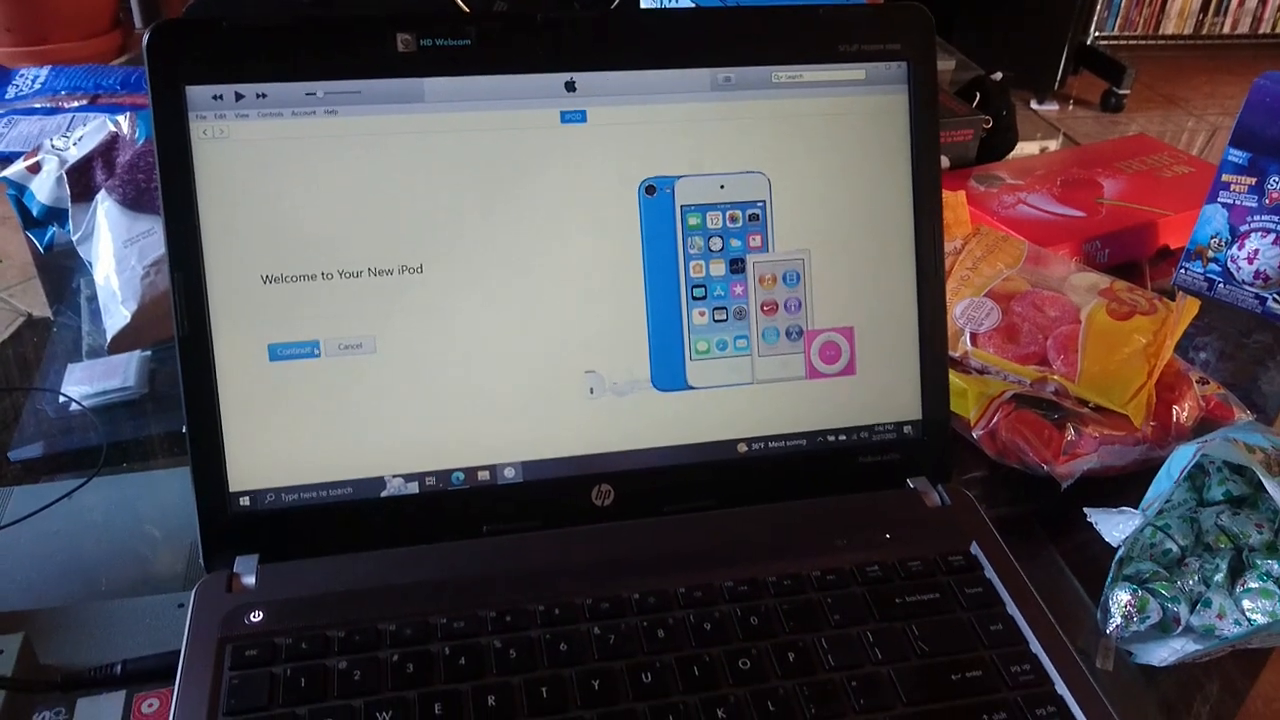
# Accept the new-iPod welcome and get started syncing with the library.
pyautogui.click(290, 352)
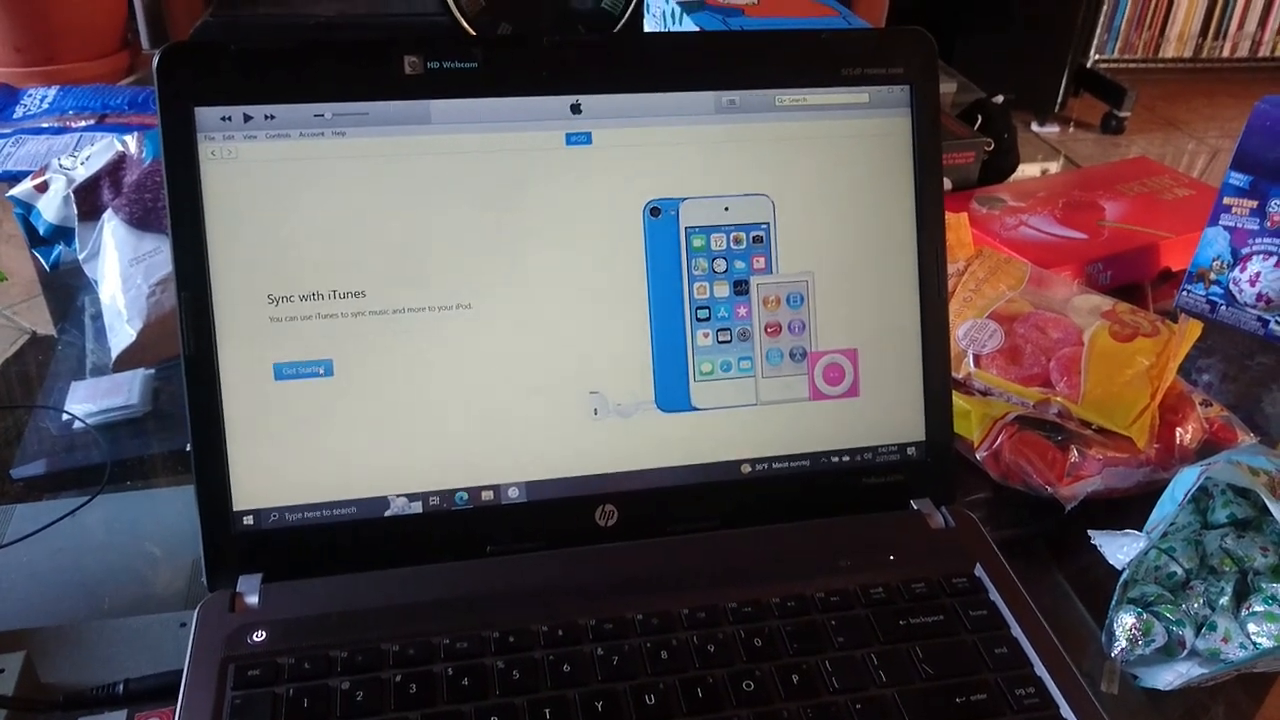
pyautogui.click(302, 368)
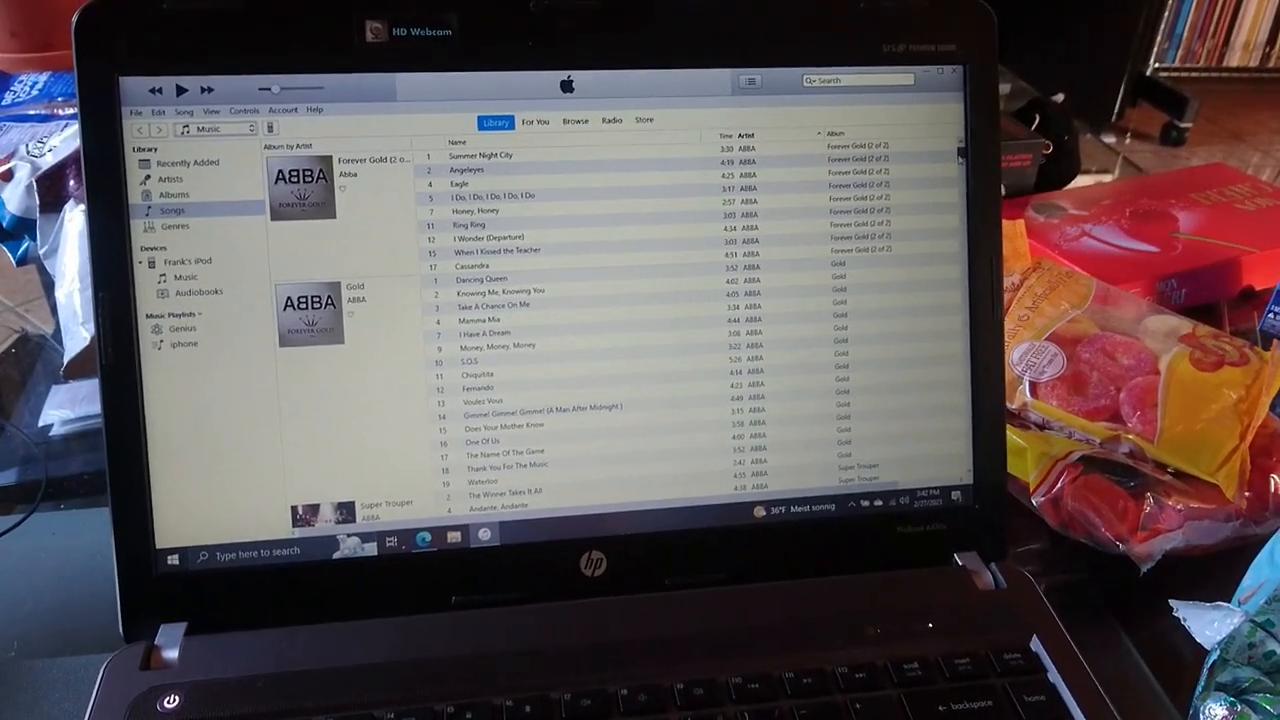
# Drag the New Order Technique songs onto the iPod and view the nine songs now on it.
pyautogui.scroll(-3)
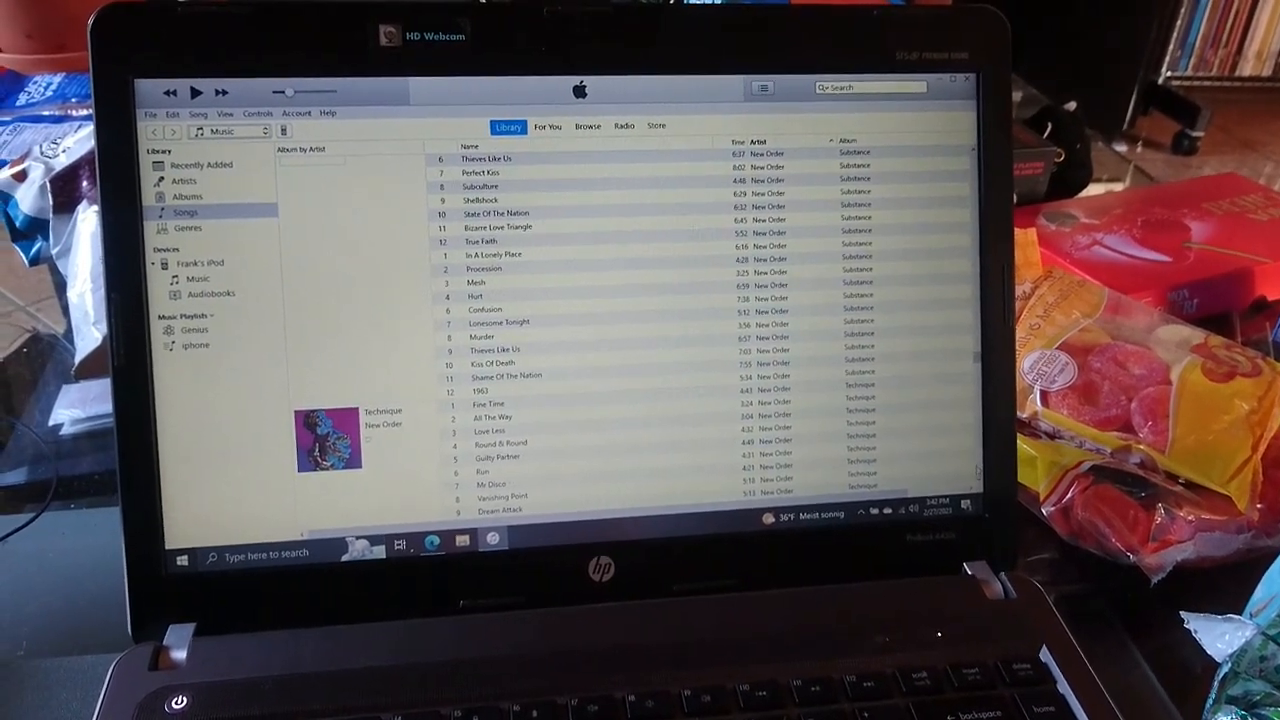
pyautogui.scroll(-3)
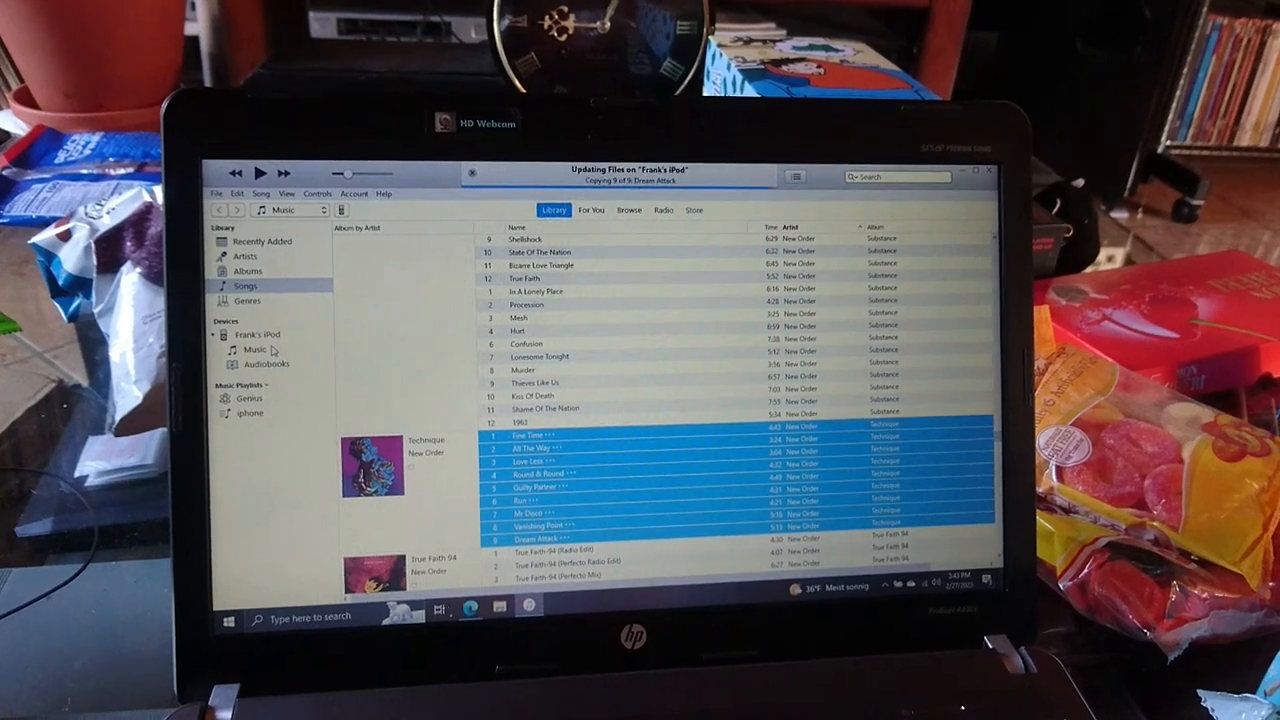
pyautogui.click(256, 348)
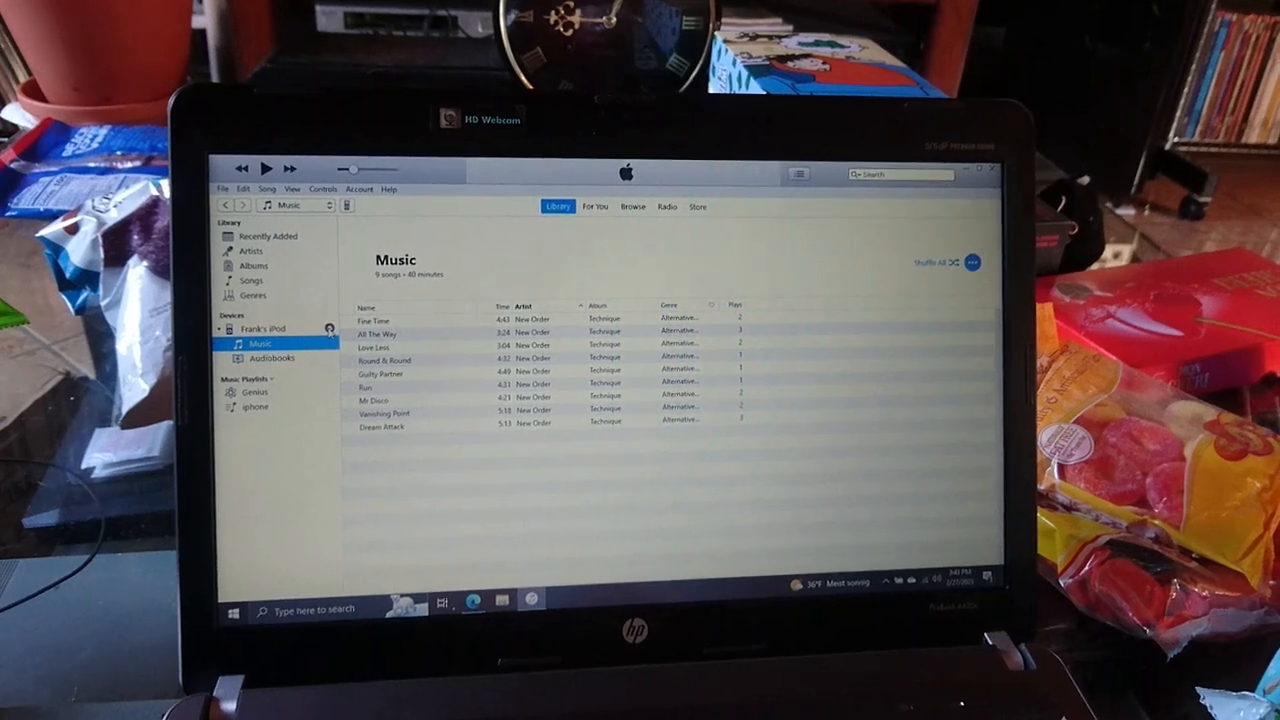
pyautogui.click(250, 280)
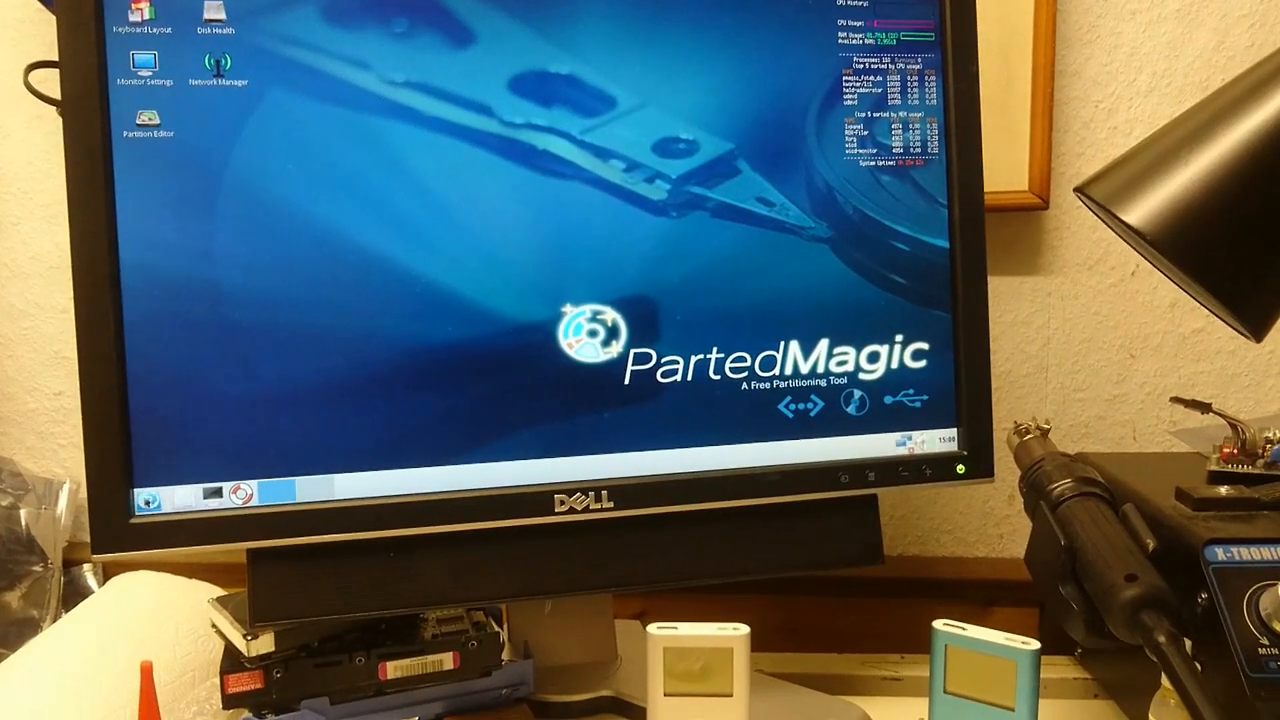
# Relaunch TestDisk, answer Y and move down through the disk selection toward the partition table type choice.
pyautogui.click(144, 500)
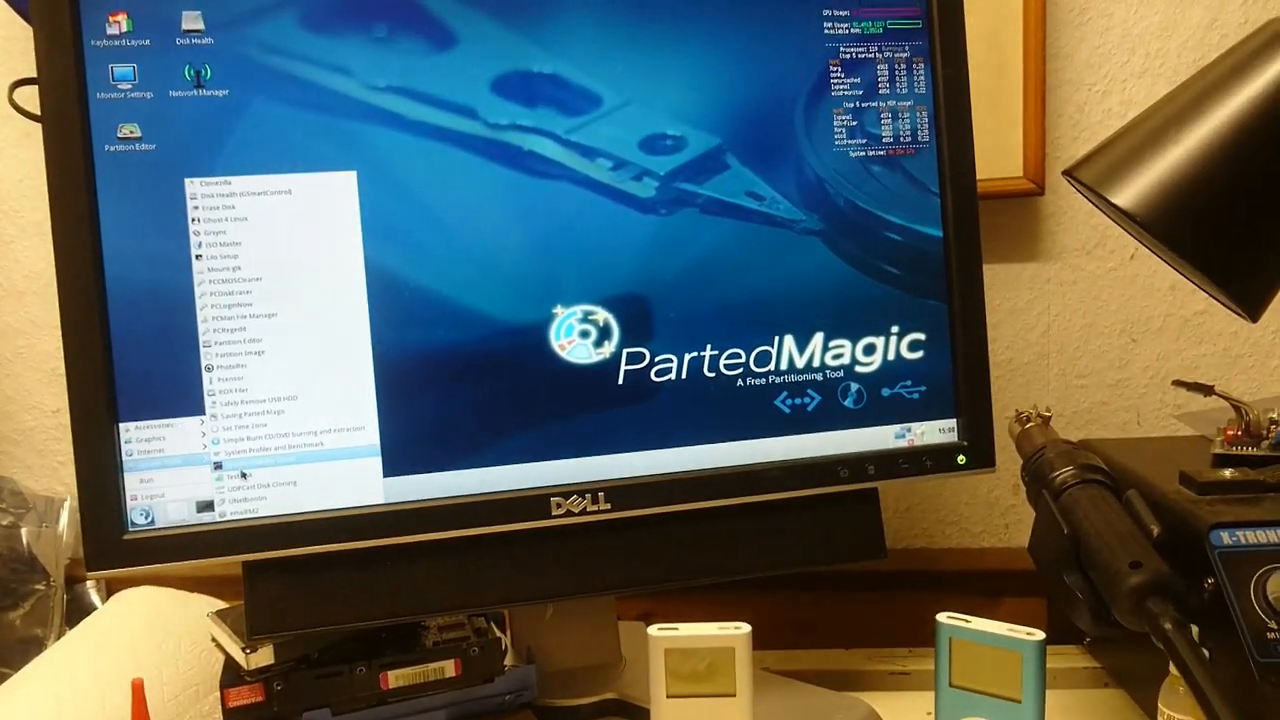
pyautogui.click(228, 464)
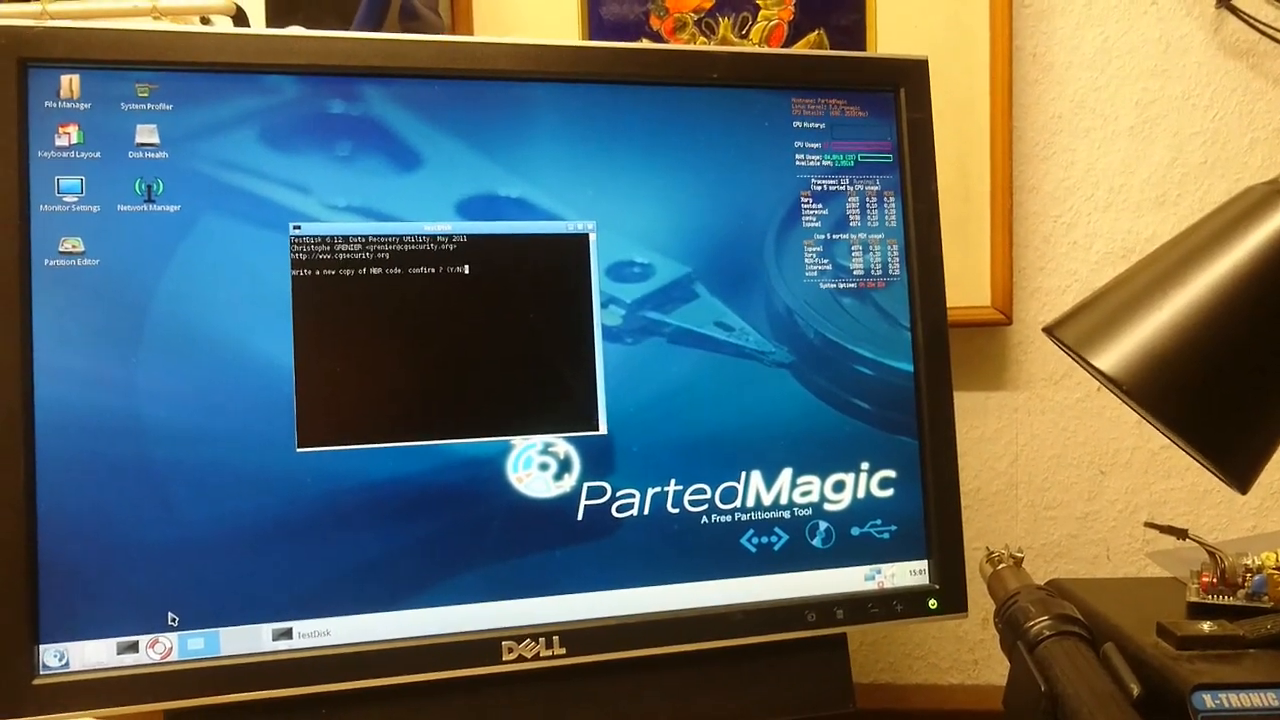
pyautogui.write('Y')
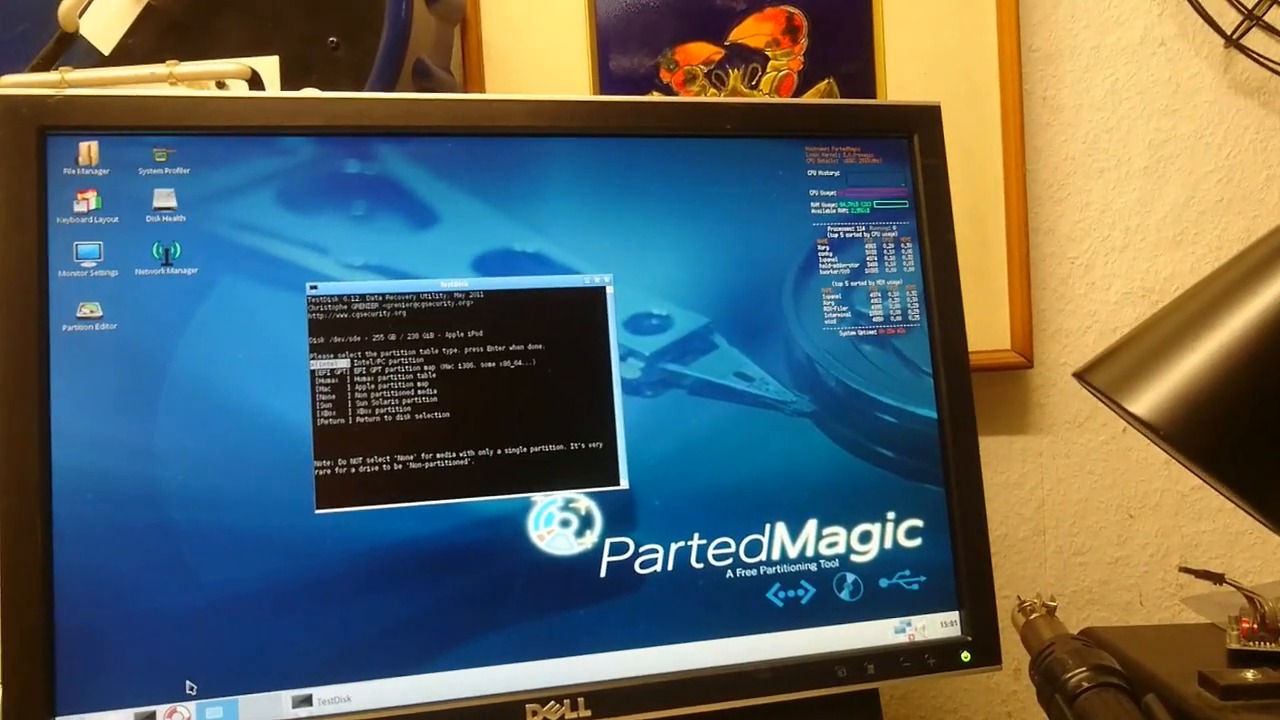
pyautogui.press('Down')
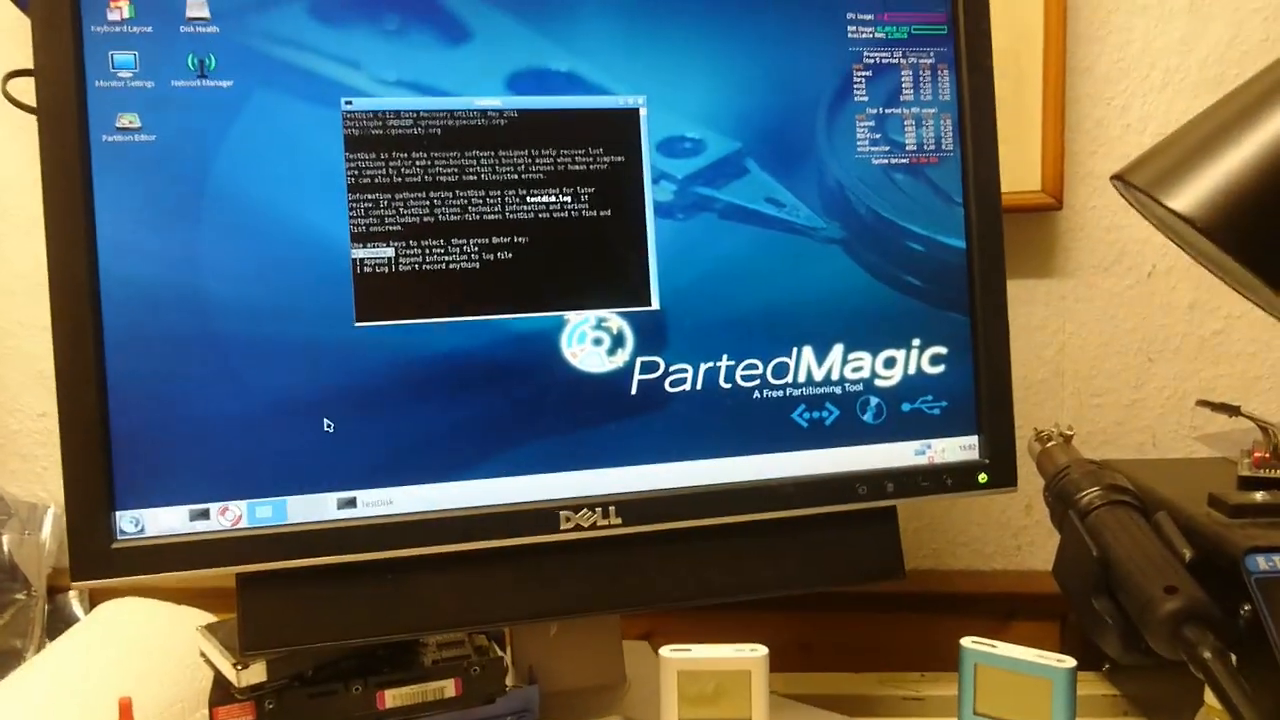
# Create a log, confirm writing MBR code to the 238 GiB card with Y, then quit TestDisk.
pyautogui.press('Return')
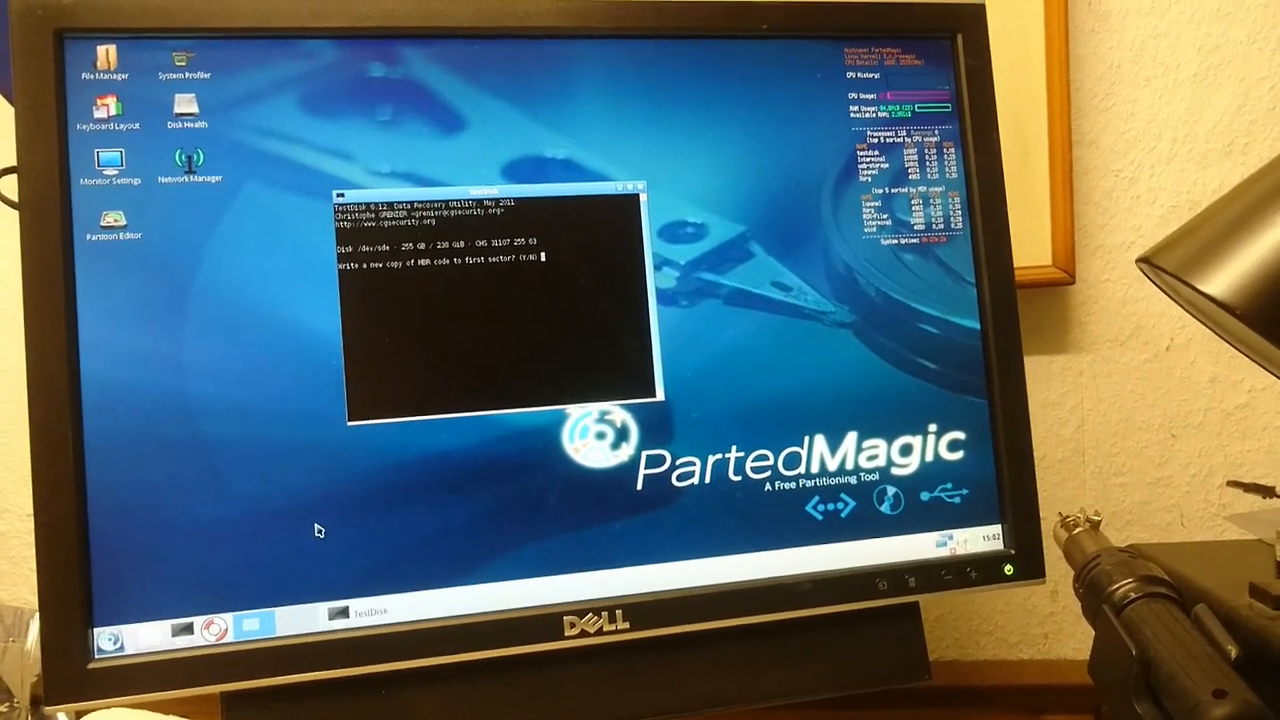
pyautogui.press('y')
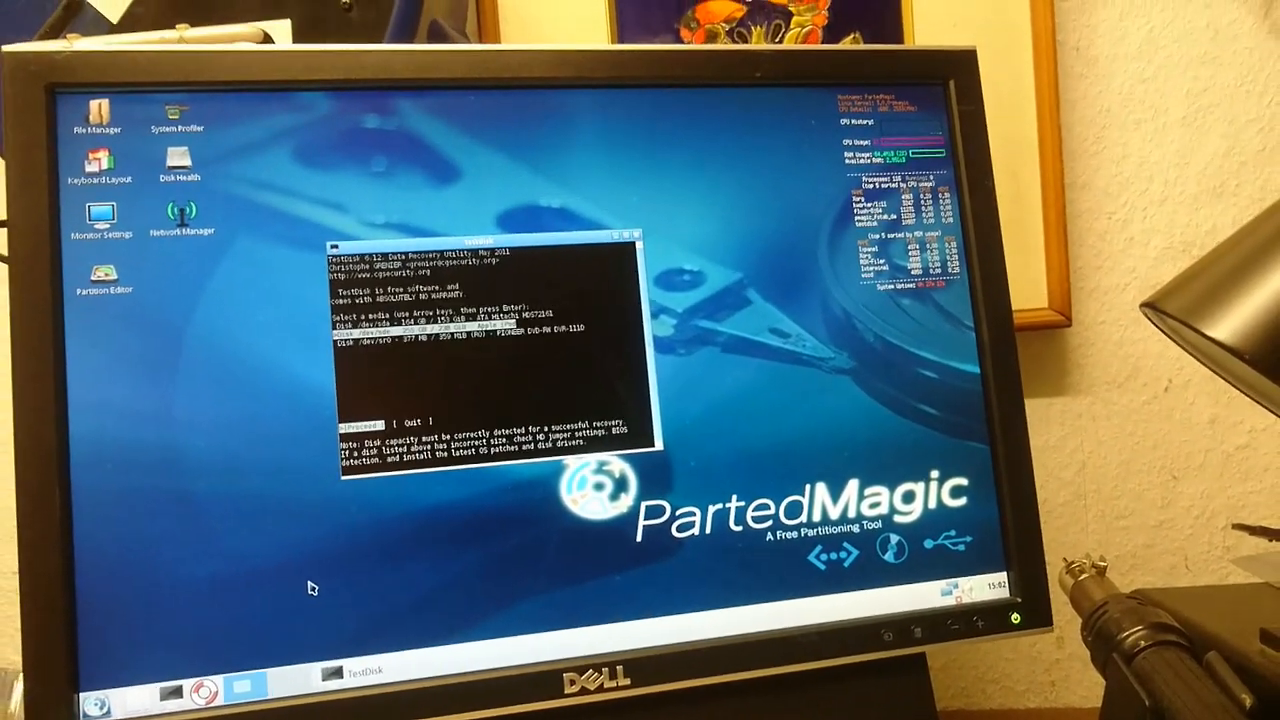
pyautogui.press('right')
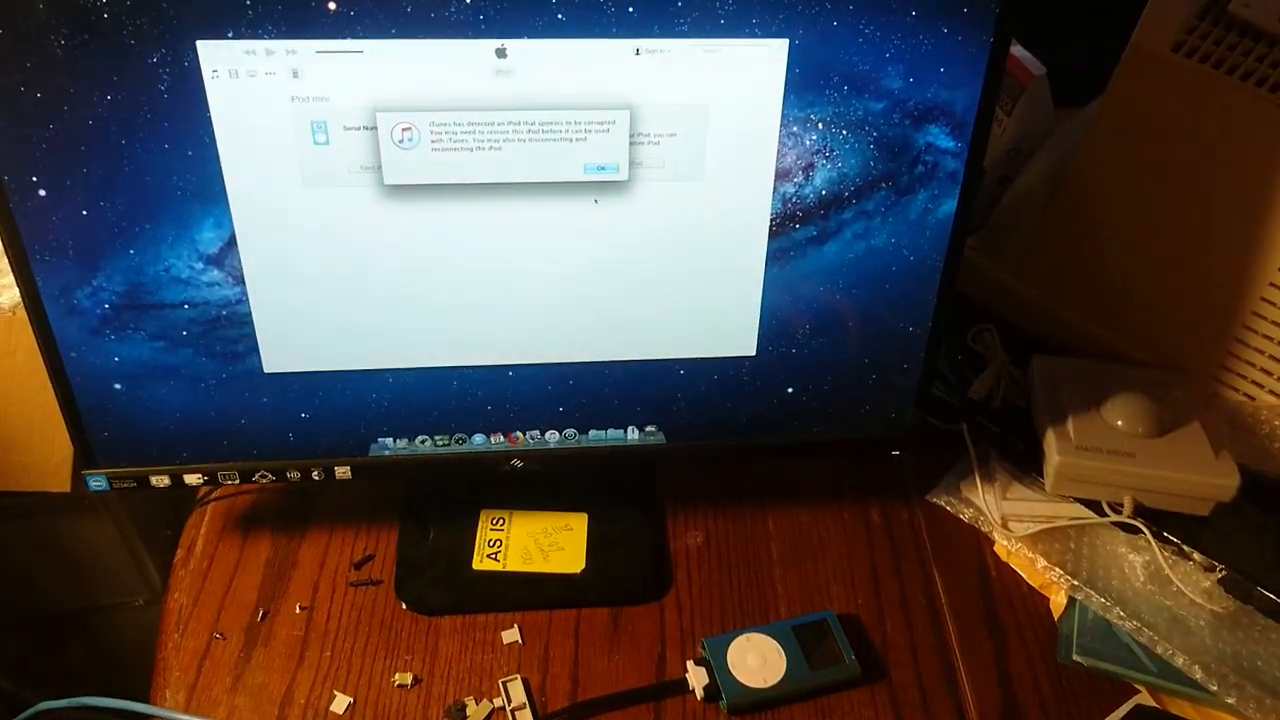
# Dismiss the corruption warning, confirm the factory restore and authorise it with the administrator password.
pyautogui.click(600, 168)
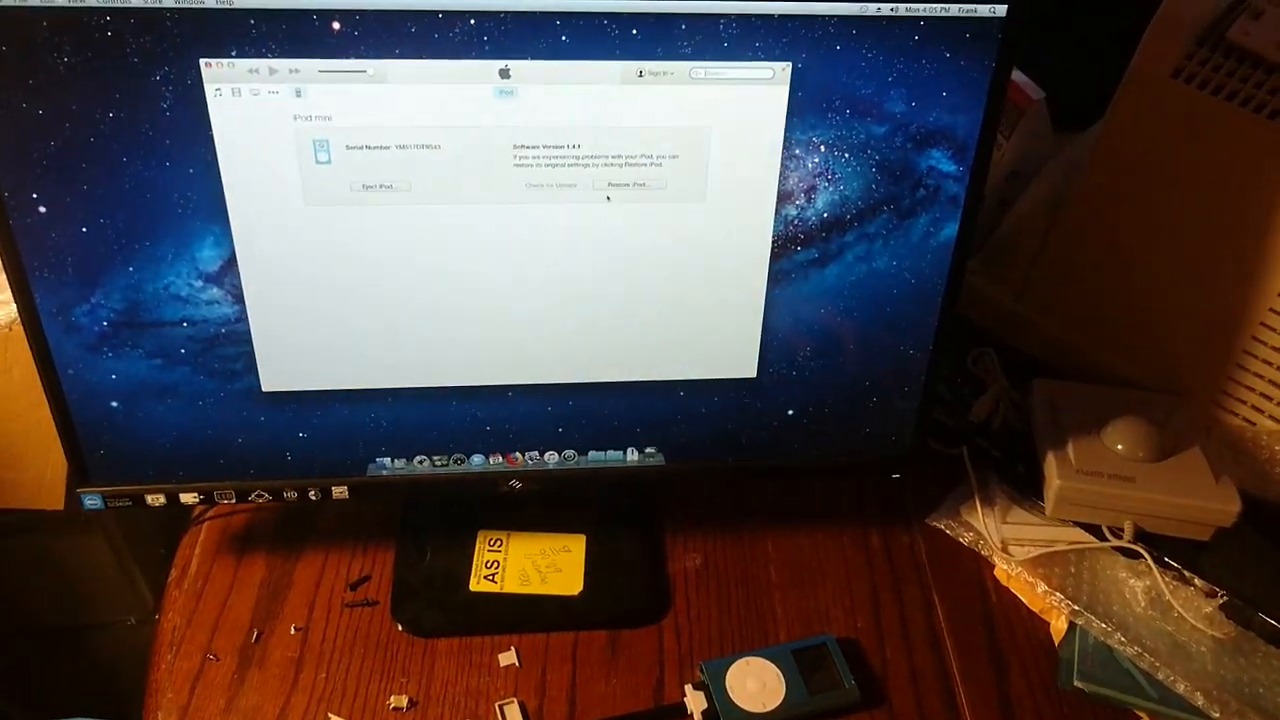
pyautogui.click(628, 184)
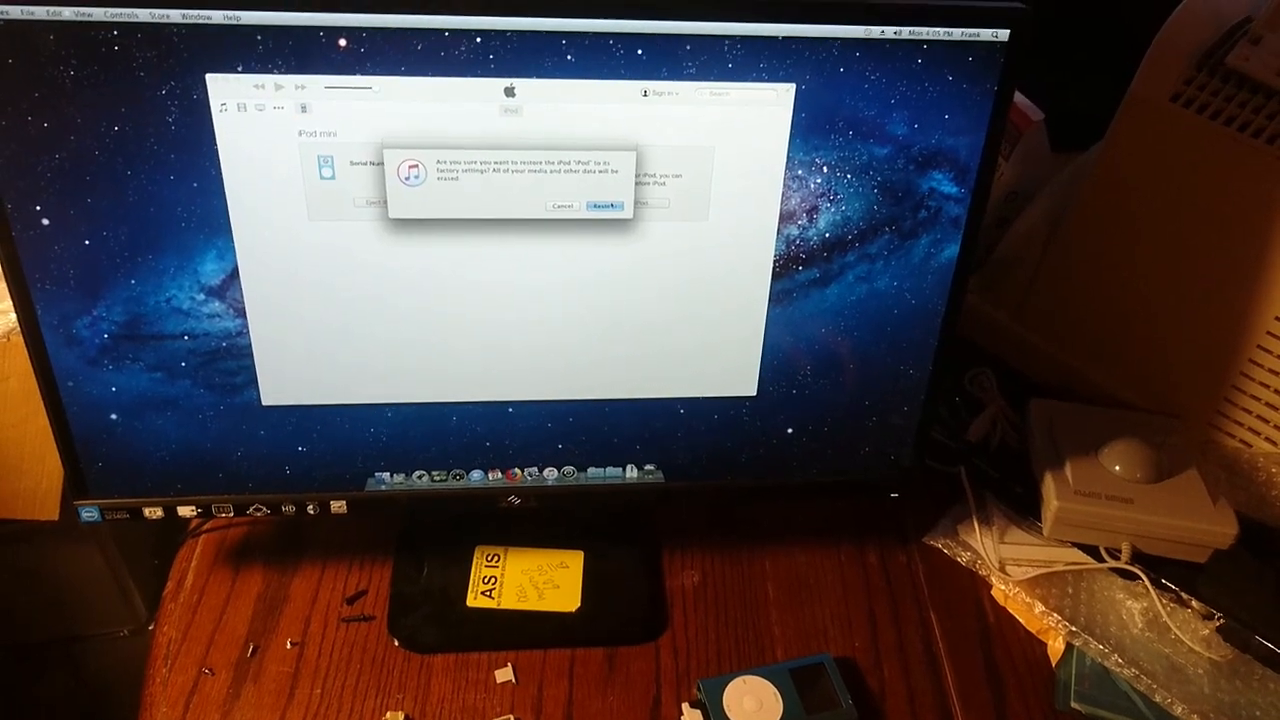
pyautogui.click(604, 206)
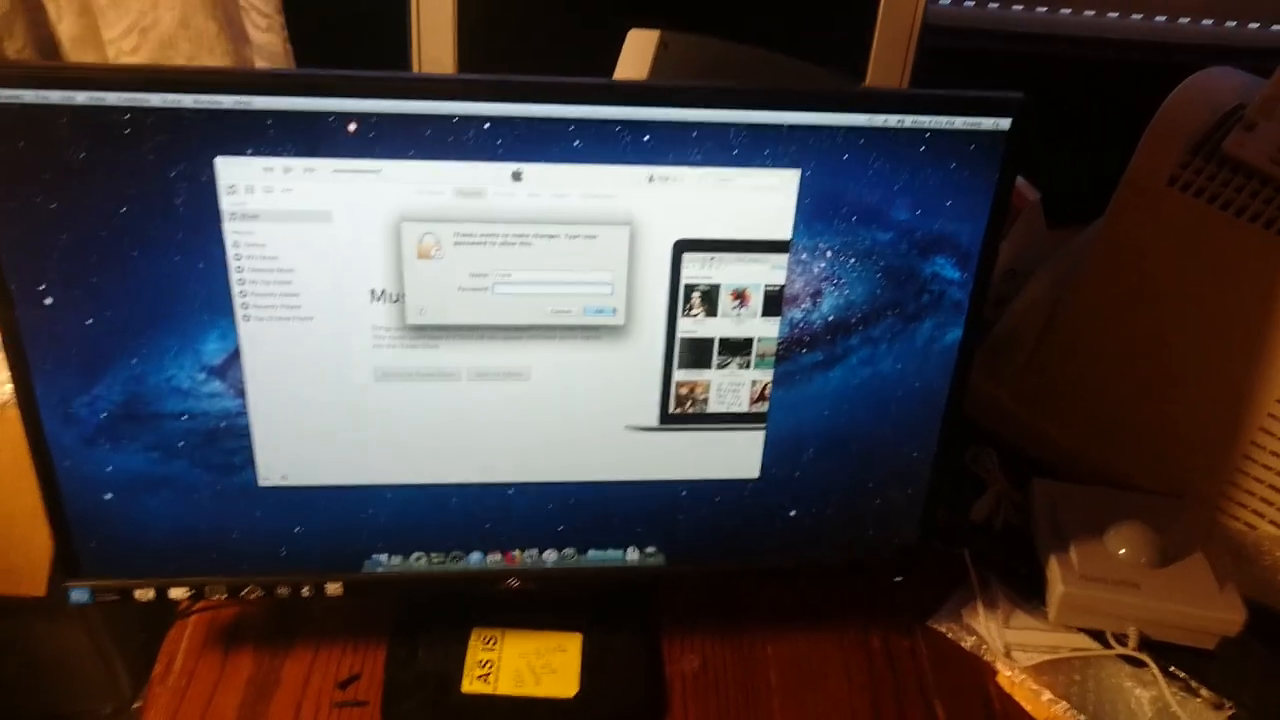
pyautogui.click(600, 308)
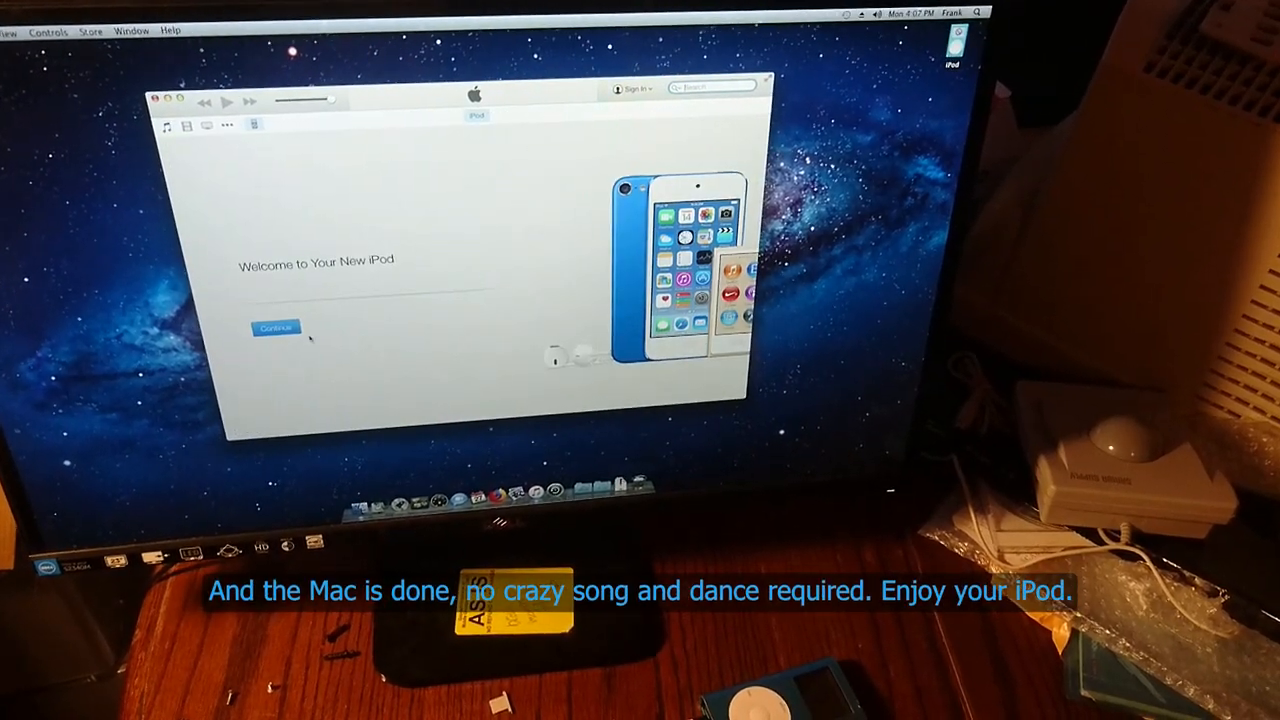
# Get through the welcome and sync intro screens and view the iPod's empty Music list.
pyautogui.click(274, 328)
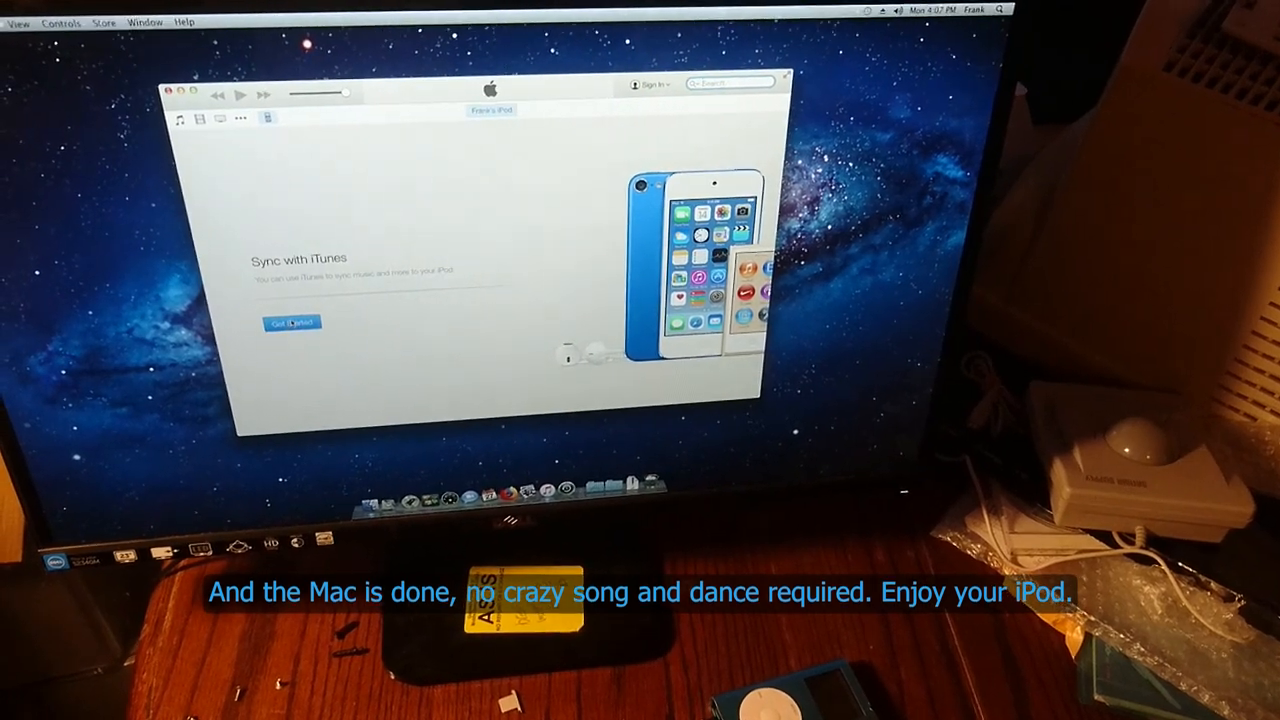
pyautogui.click(292, 322)
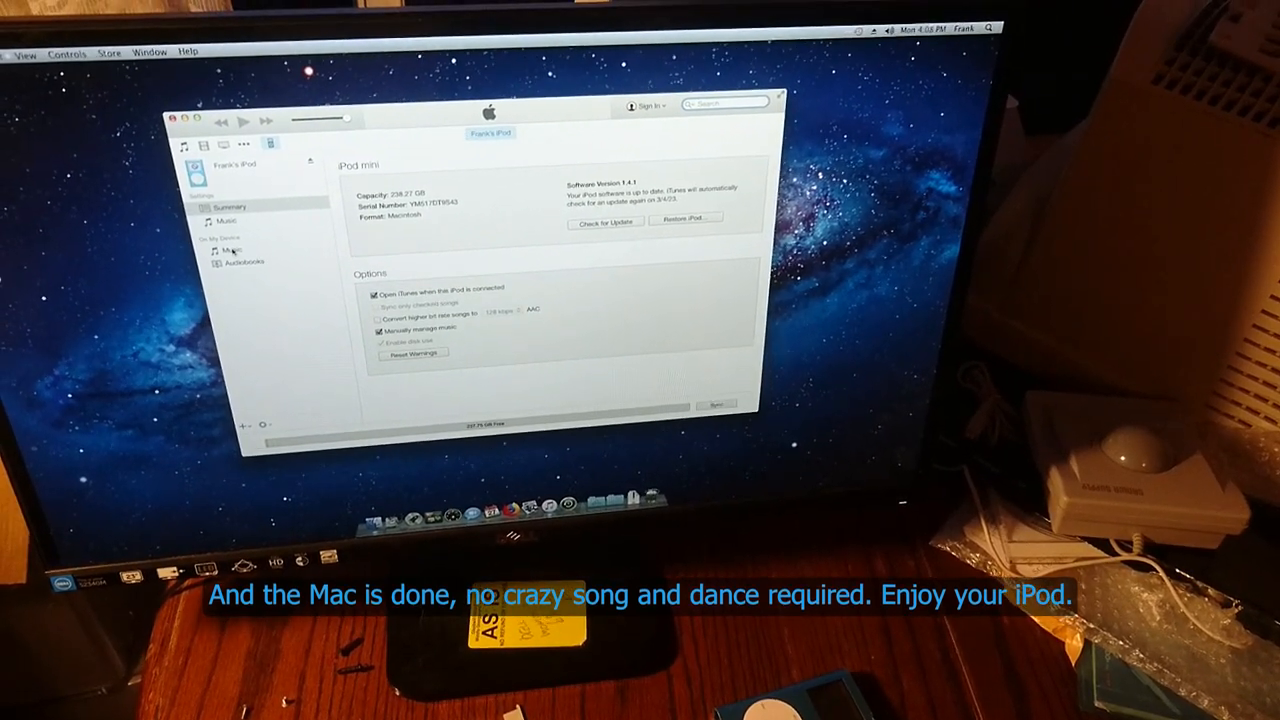
pyautogui.click(236, 248)
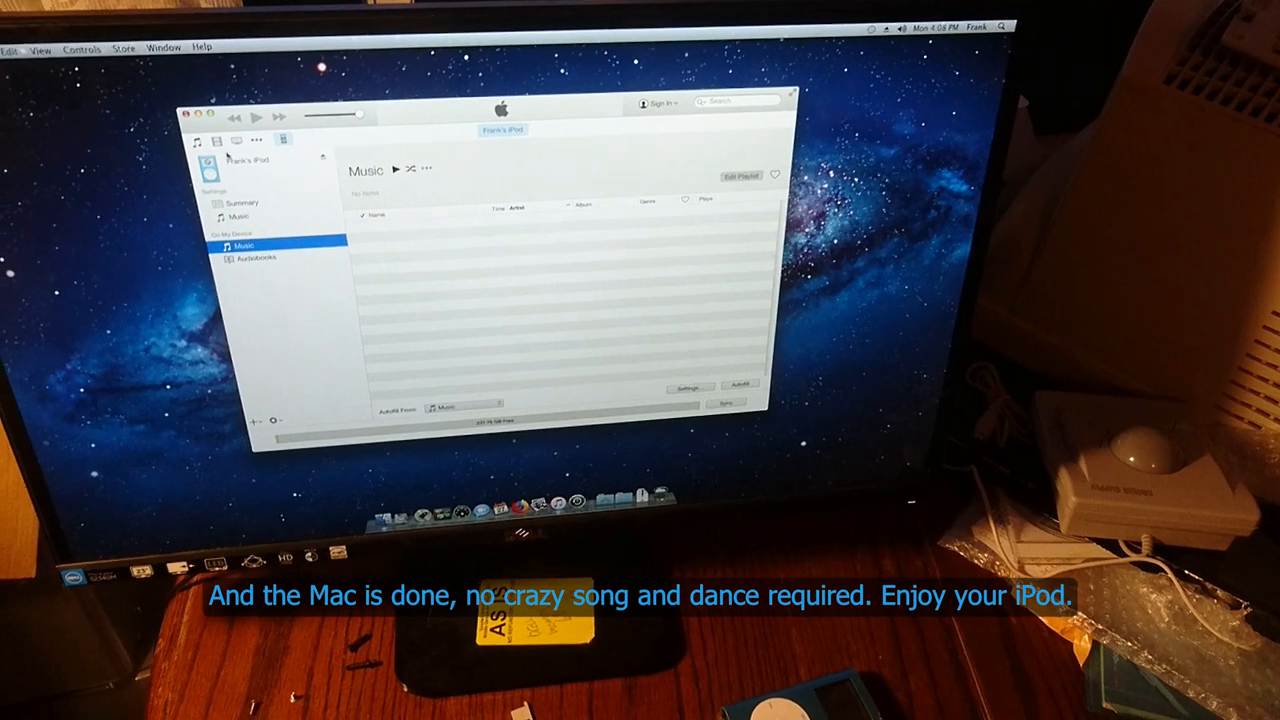